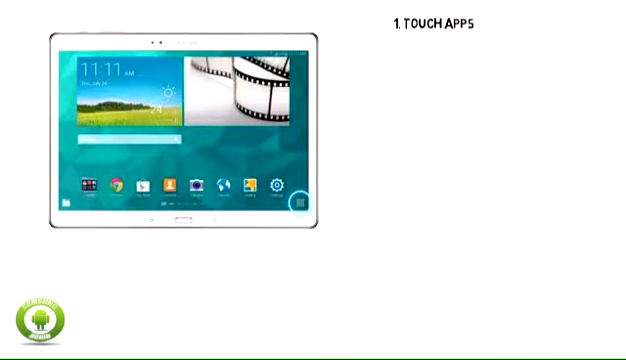
# Step: Open the full apps list from the Galaxy Tab S home screen
pyautogui.click(301, 197)
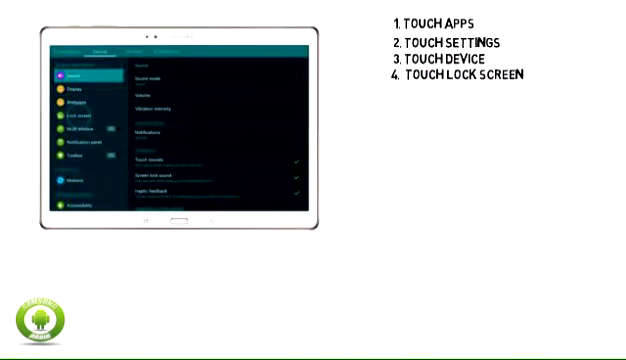
# Step: Open the Lock screen settings to reach the fingerprint option
pyautogui.click(79, 117)
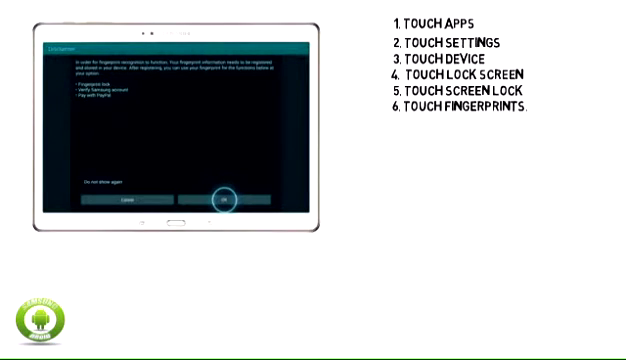
# Step: Confirm the Fingerprint scanner disclaimer with OK and continue into Register fingerprint
pyautogui.click(224, 201)
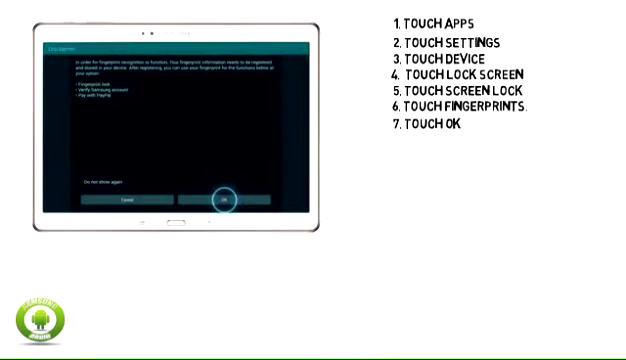
pyautogui.click(227, 201)
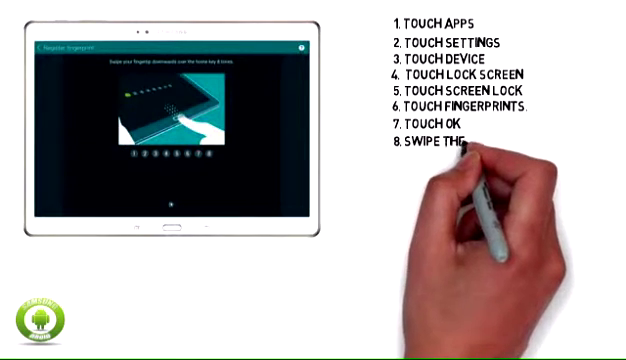
pyautogui.write('ENTIRE PAD')
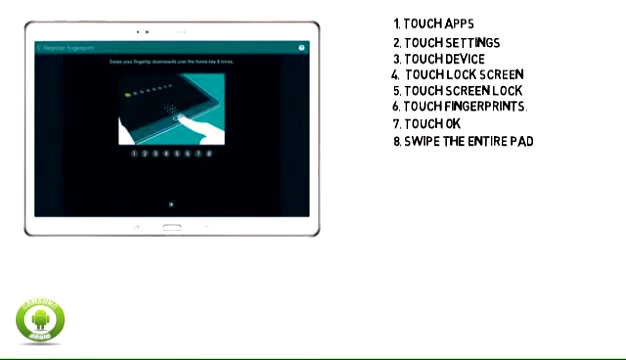